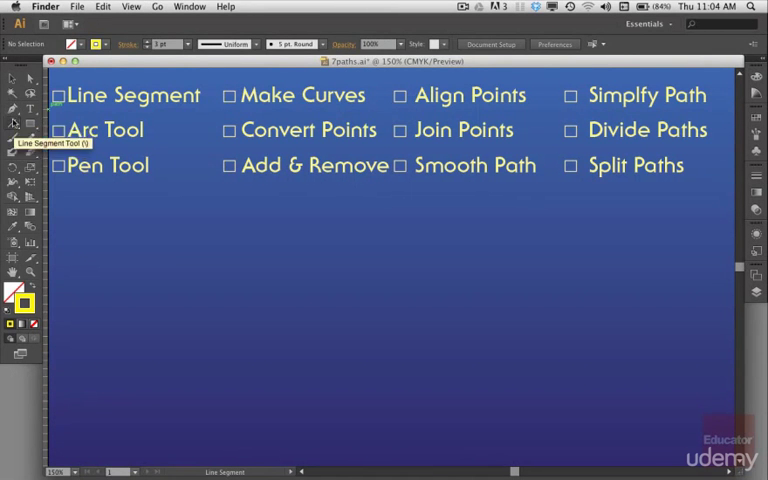
{"action": "mouse_move", "coordinate": [14, 124]}
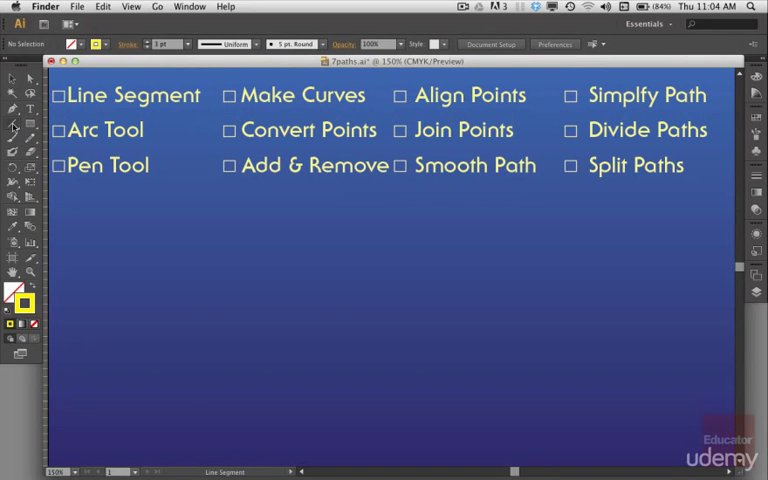
- Drag out yellow straight segments with the Line Segment Tool: a vertical, an angled line and another vertical for the cross
{"action": "left_click_drag", "start_coordinate": [116, 296], "coordinate": [116, 456]}
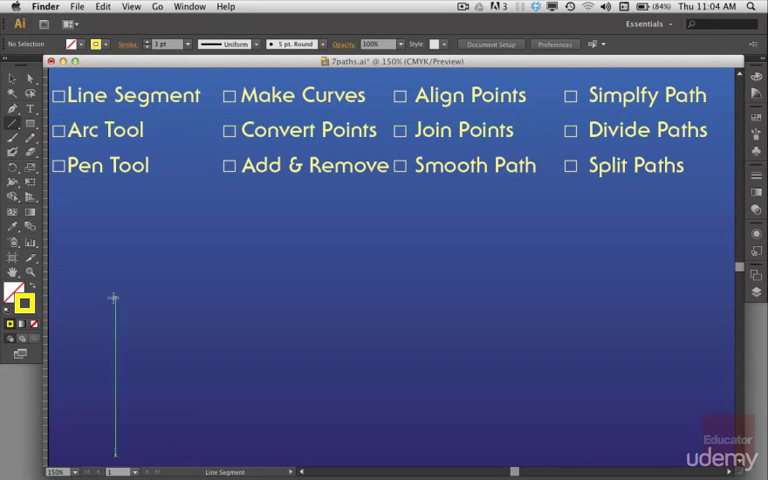
{"action": "left_click", "coordinate": [116, 308]}
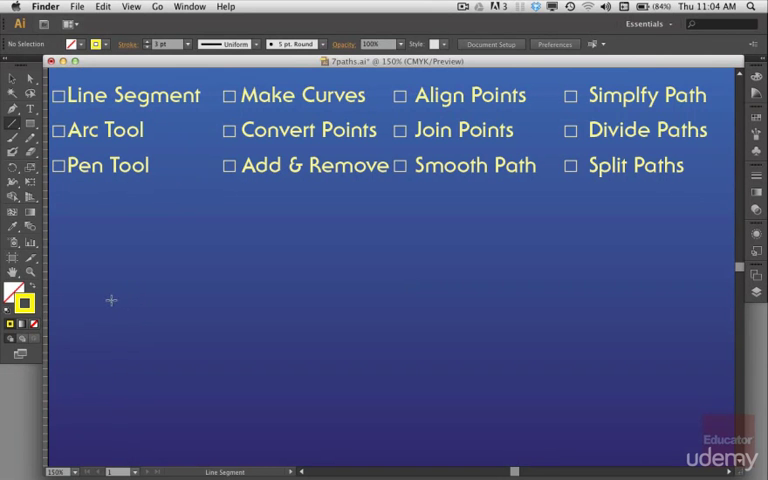
{"action": "left_click_drag", "start_coordinate": [110, 304], "coordinate": [240, 238]}
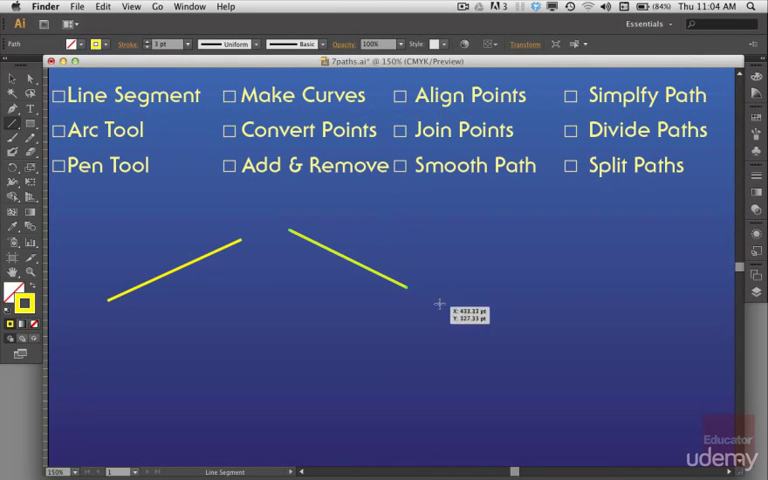
{"action": "left_click_drag", "start_coordinate": [450, 320], "coordinate": [450, 210]}
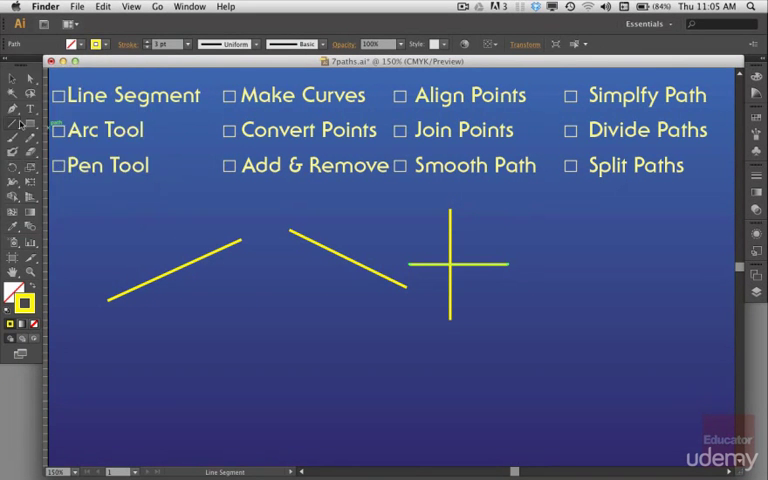
{"action": "mouse_move", "coordinate": [12, 136]}
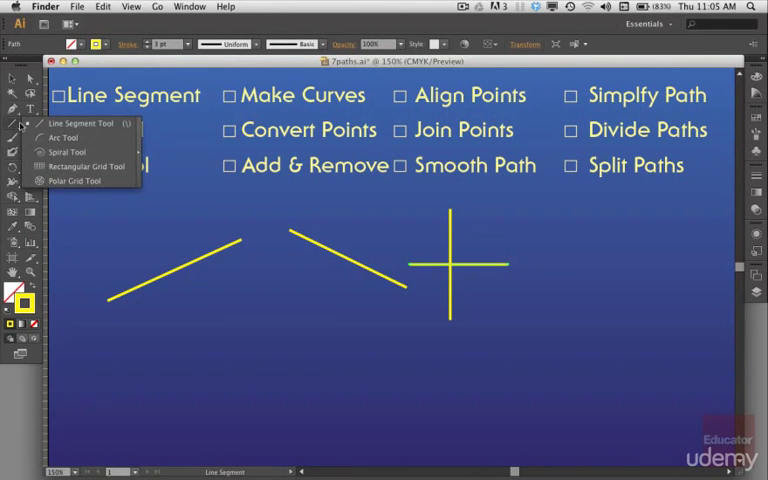
{"action": "mouse_move", "coordinate": [80, 166]}
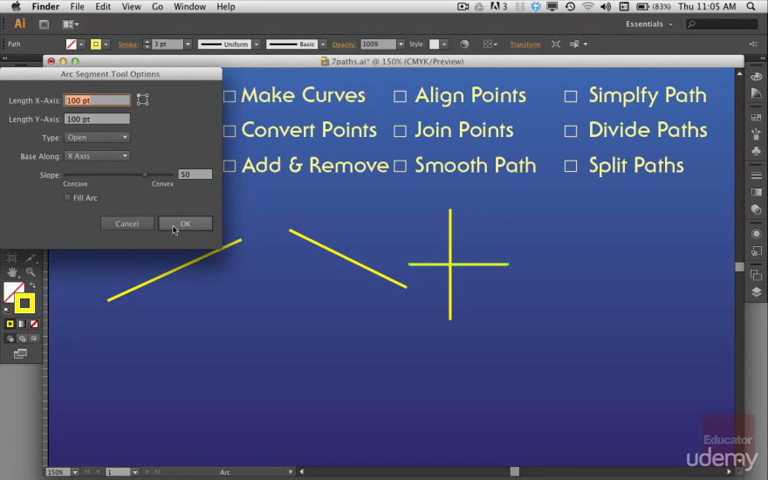
- Confirm the Arc Tool options and check off Line Segment on the checklist
{"action": "left_click", "coordinate": [184, 224]}
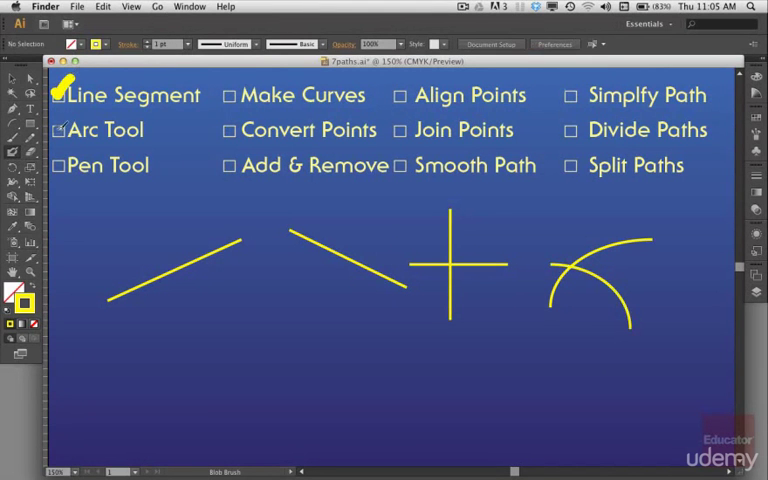
{"action": "left_click", "coordinate": [60, 128]}
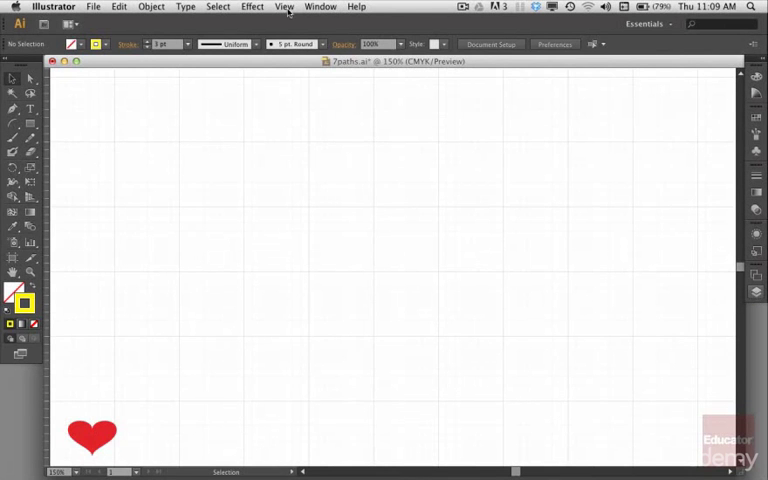
- Reach the View menu to enable Snap to Grid in the gridded heart document
{"action": "left_click", "coordinate": [284, 8]}
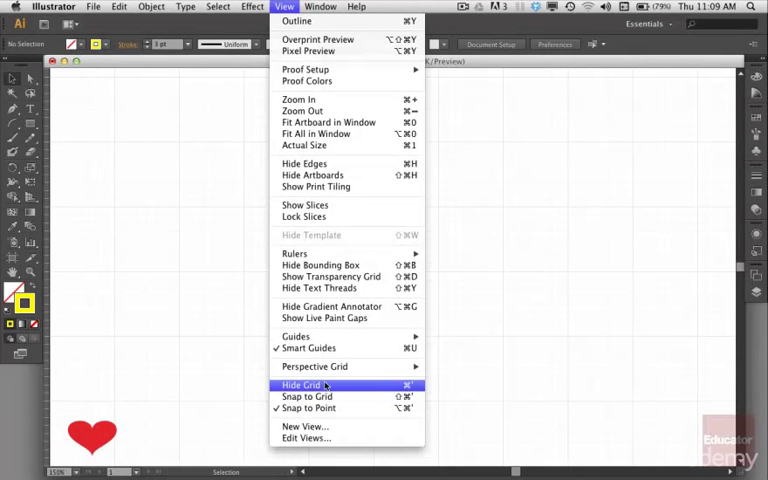
{"action": "mouse_move", "coordinate": [306, 396]}
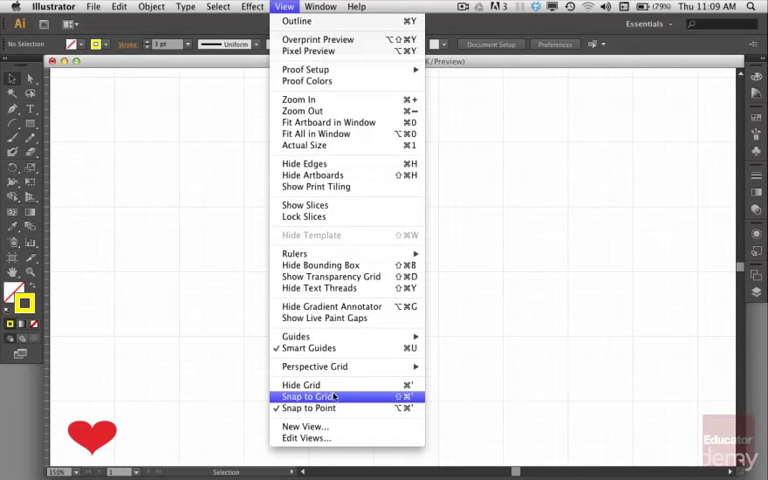
{"action": "mouse_move", "coordinate": [300, 384]}
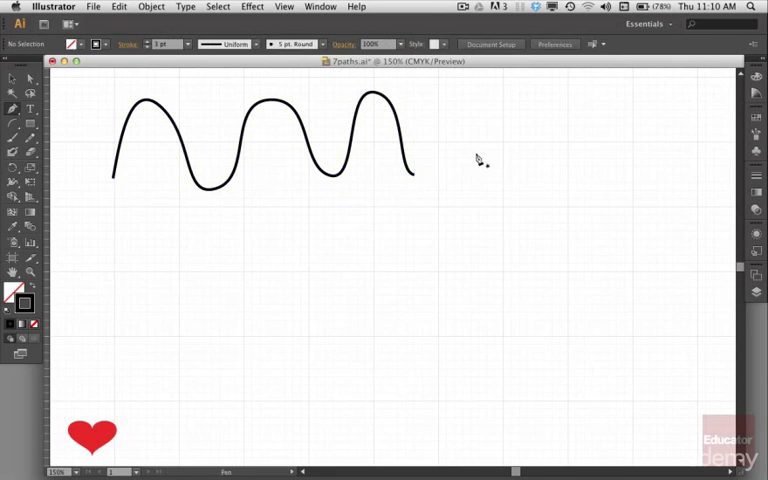
- Begin a second Pen Tool wave below the first, shaping a full arched hump followed by a downward trough
{"action": "left_click_drag", "start_coordinate": [116, 92], "coordinate": [116, 276]}
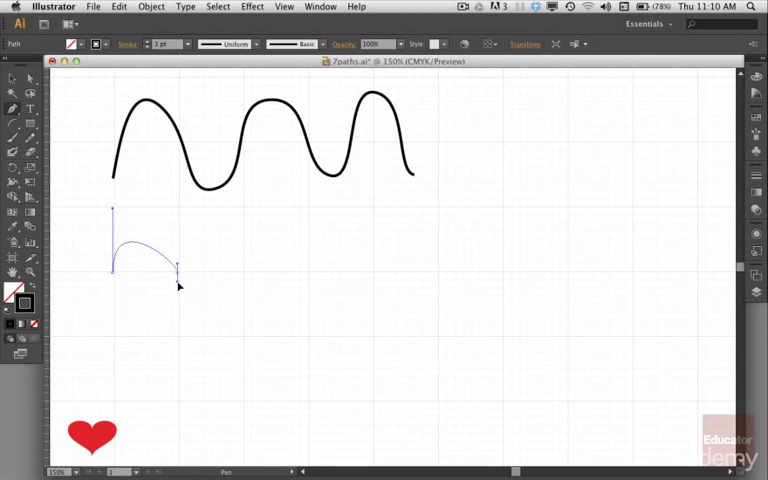
{"action": "left_click_drag", "start_coordinate": [176, 268], "coordinate": [176, 324]}
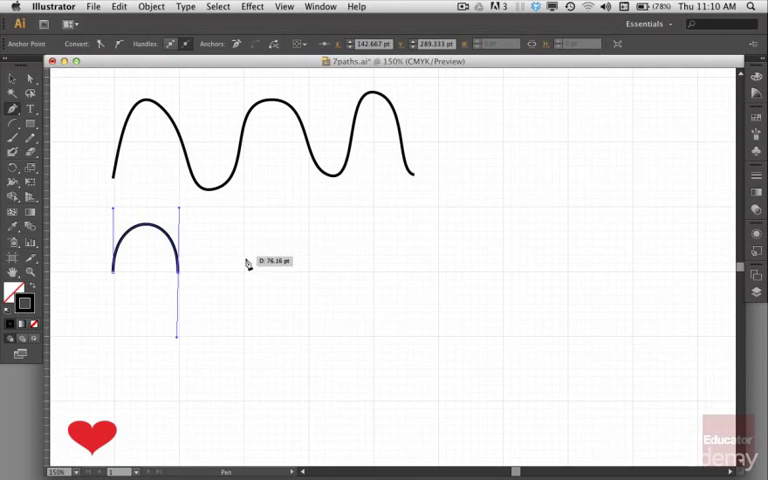
{"action": "left_click_drag", "start_coordinate": [178, 278], "coordinate": [244, 258]}
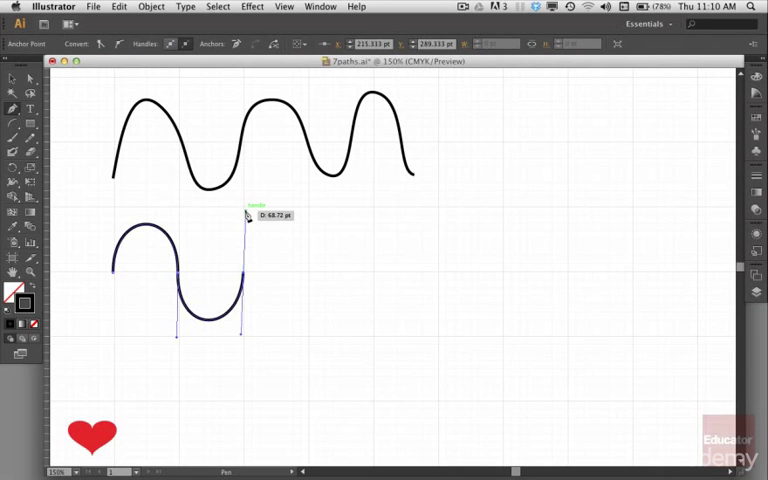
{"action": "left_click_drag", "start_coordinate": [244, 216], "coordinate": [310, 278]}
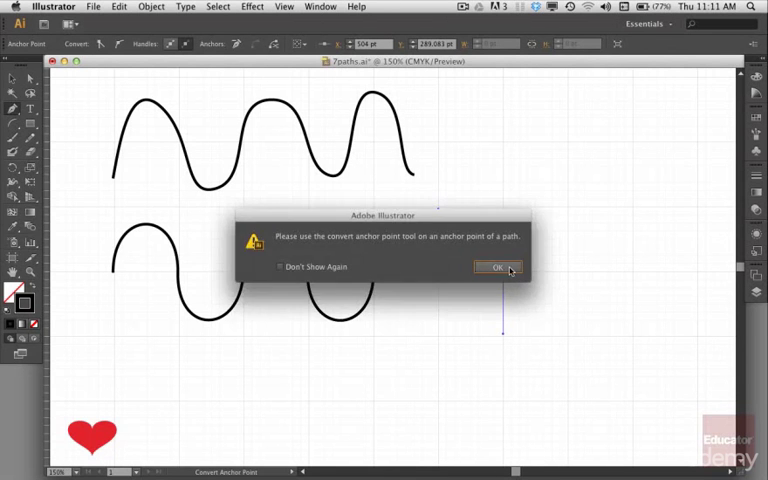
- Dismiss the Convert Anchor Point warning so the wave can continue
{"action": "left_click", "coordinate": [496, 268]}
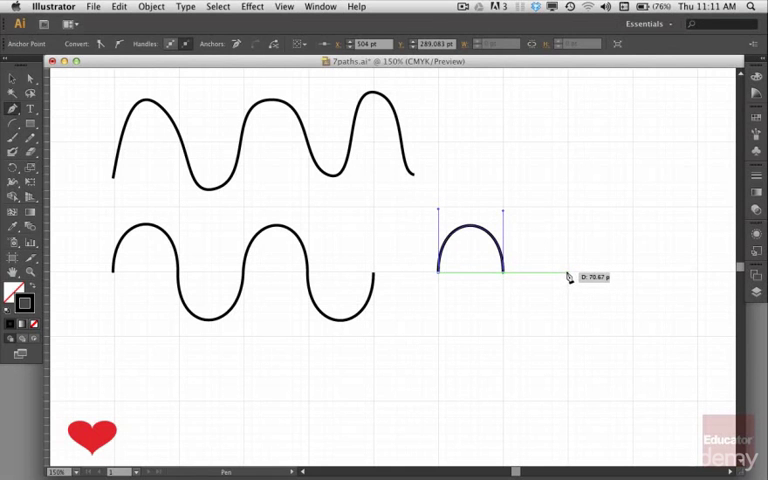
- Add two more curved arches to the path, forming a scalloped row of three humps
{"action": "left_click_drag", "start_coordinate": [504, 270], "coordinate": [568, 296]}
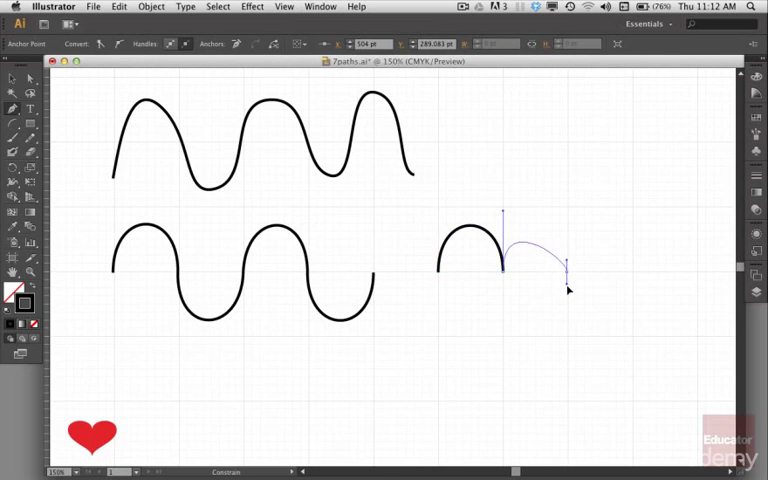
{"action": "left_click_drag", "start_coordinate": [568, 264], "coordinate": [564, 336]}
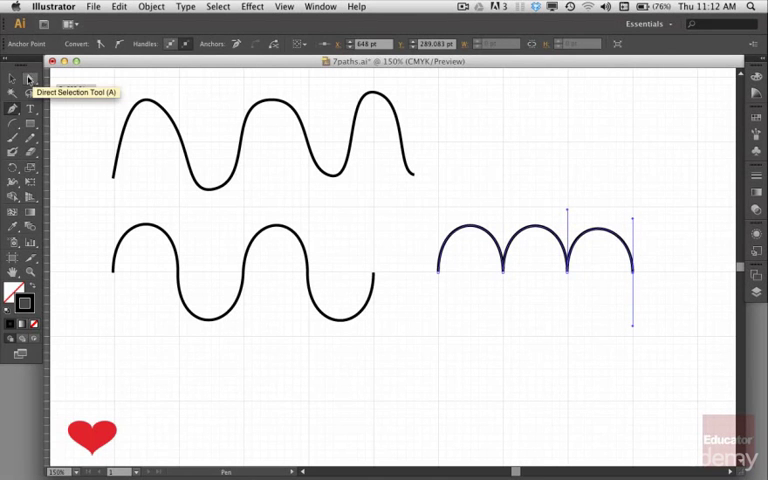
- With Direct Selection, grab the middle crest anchor and pull one handle alone to make a sharp peak
{"action": "left_click", "coordinate": [186, 144]}
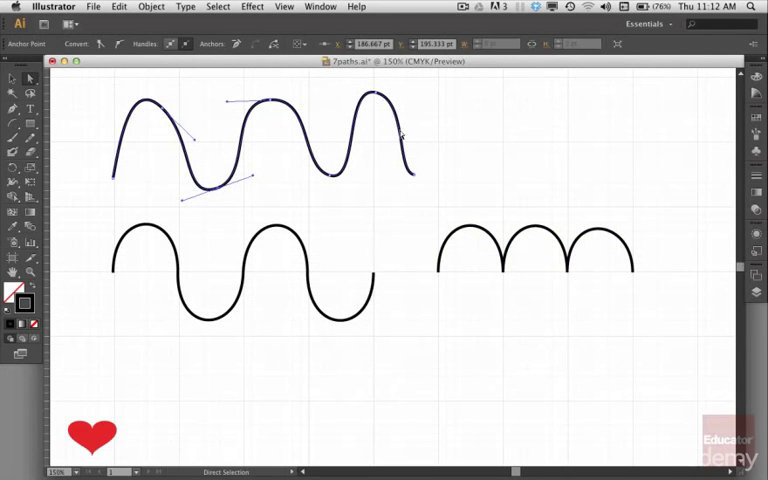
{"action": "mouse_move", "coordinate": [258, 188]}
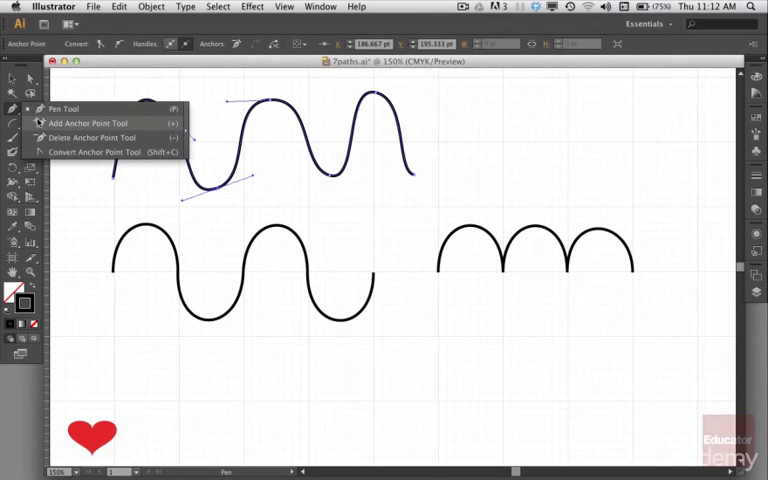
{"action": "left_click", "coordinate": [98, 152]}
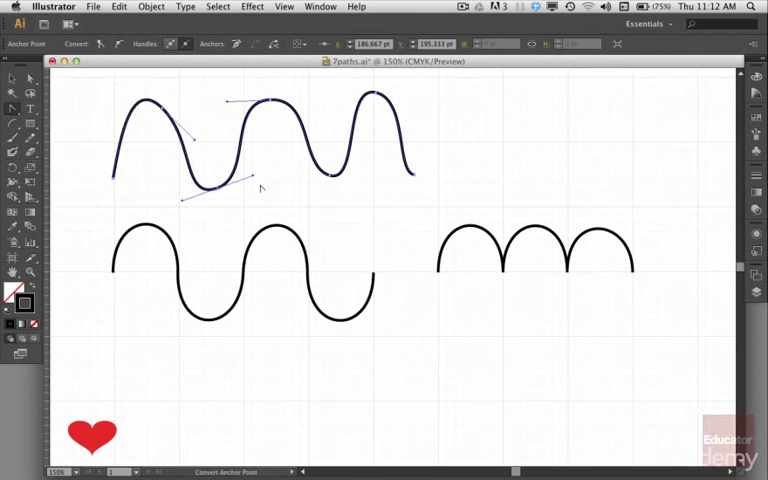
{"action": "left_click_drag", "start_coordinate": [256, 178], "coordinate": [236, 218]}
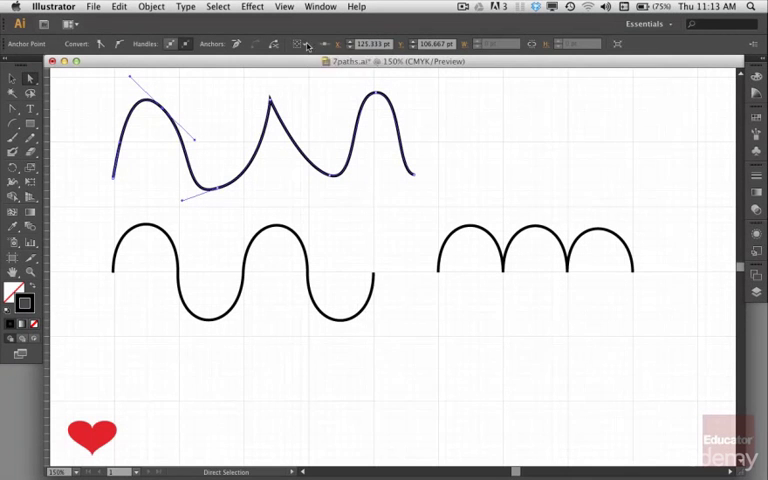
{"action": "mouse_move", "coordinate": [118, 44]}
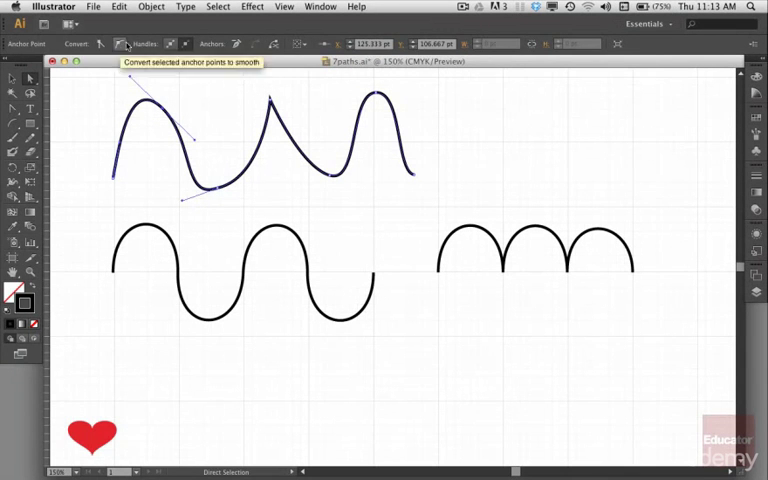
{"action": "mouse_move", "coordinate": [100, 44]}
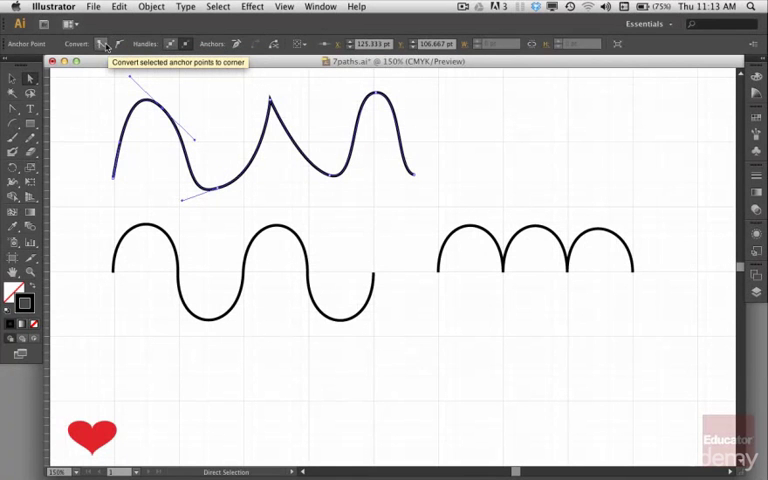
{"action": "mouse_move", "coordinate": [100, 48]}
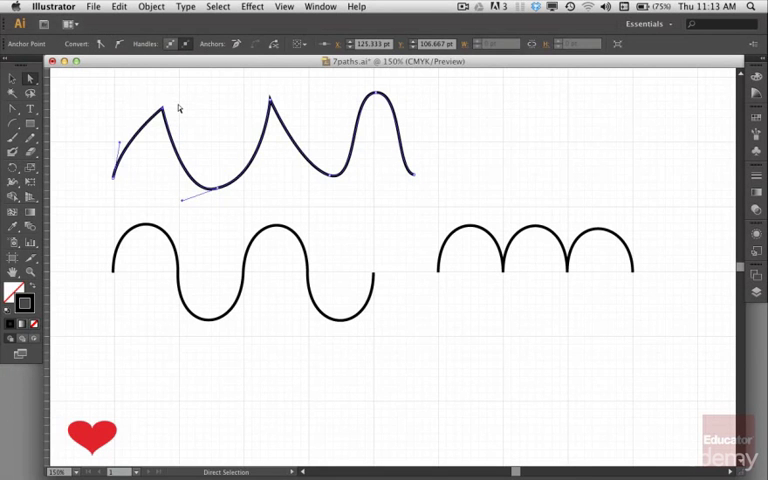
{"action": "mouse_move", "coordinate": [190, 104]}
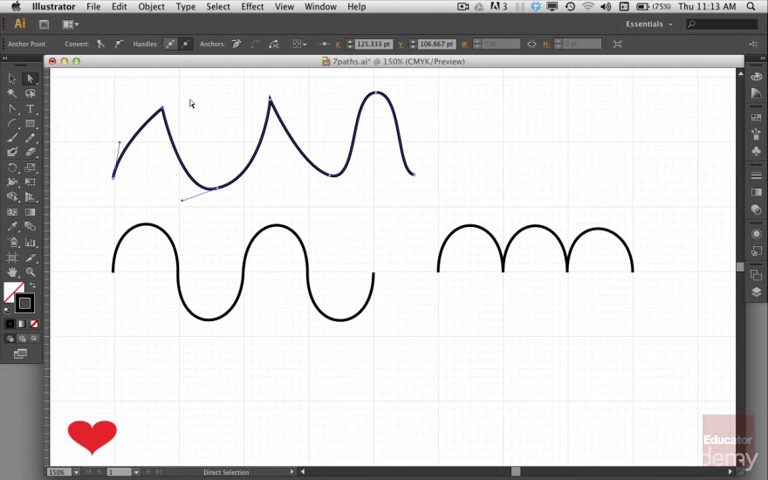
- Drag the top wave's anchors into a jagged, spiked shape and deselect the path
{"action": "left_click_drag", "start_coordinate": [160, 100], "coordinate": [164, 106]}
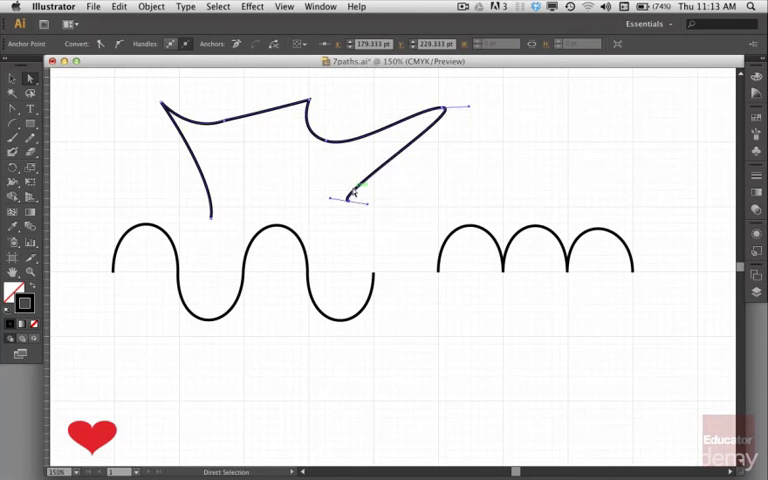
{"action": "left_click", "coordinate": [288, 160]}
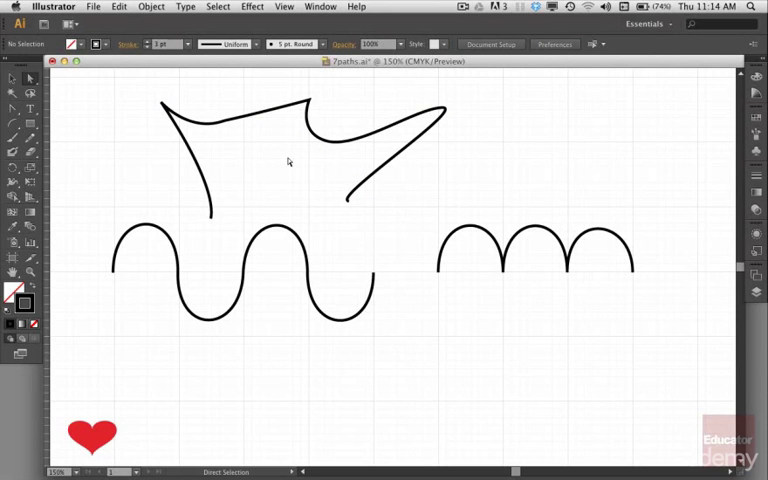
{"action": "mouse_move", "coordinate": [512, 292]}
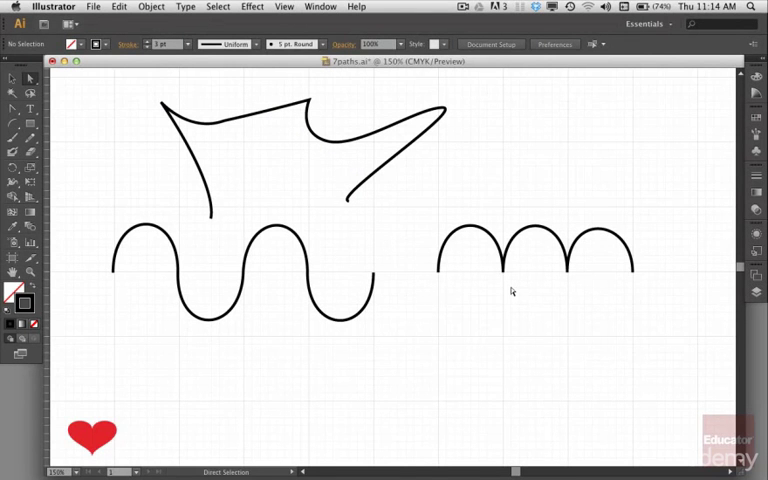
- In the Layers panel, hide the practice shapes and make the blue checklist slide layer visible
{"action": "key", "text": "cmd+a"}
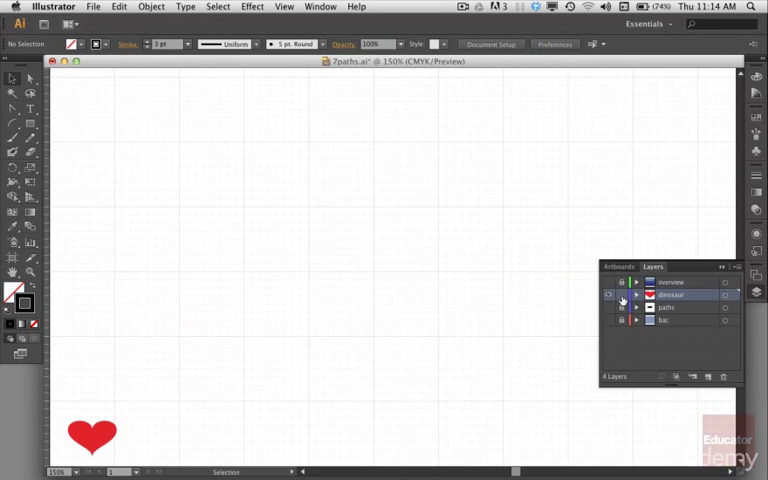
{"action": "left_click", "coordinate": [608, 294]}
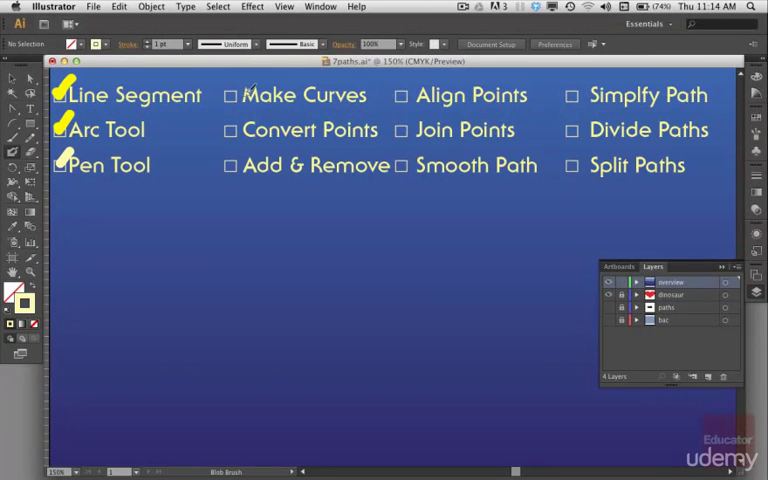
- Reveal the layer with the pale yellow wavy path and the Make Curves and Convert Points checkmarks
{"action": "left_click", "coordinate": [232, 94]}
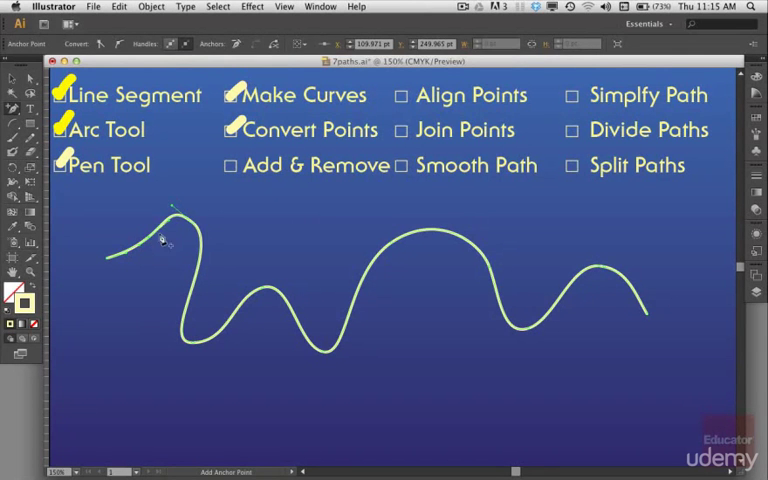
{"action": "mouse_move", "coordinate": [200, 282]}
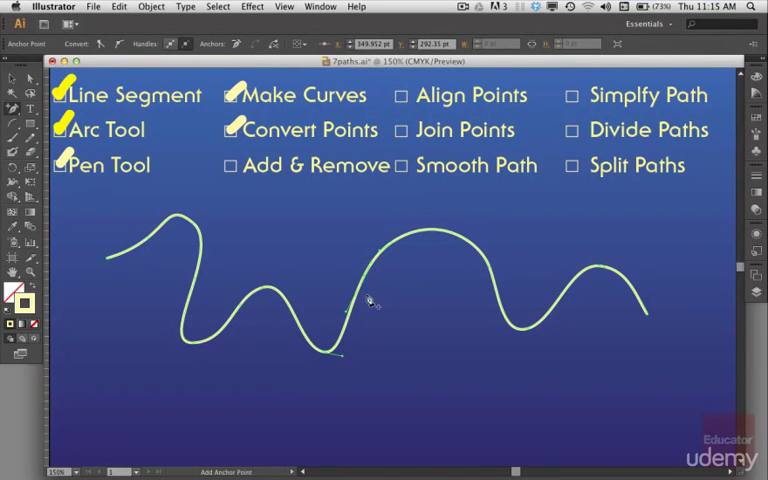
{"action": "mouse_move", "coordinate": [552, 280]}
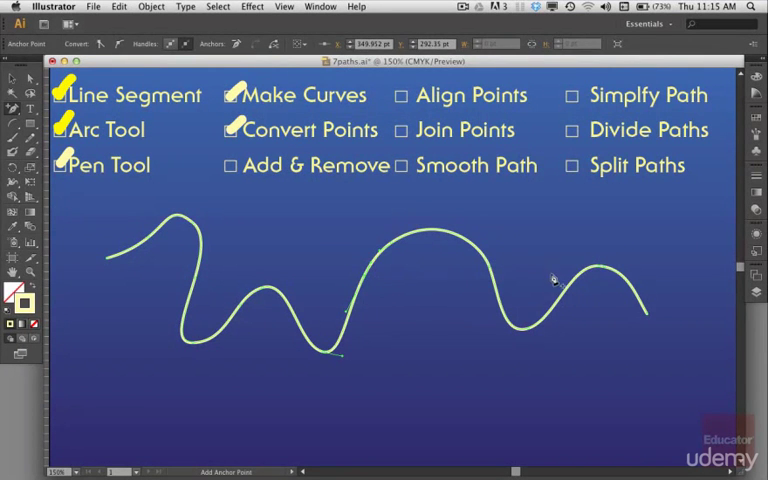
{"action": "mouse_move", "coordinate": [318, 304]}
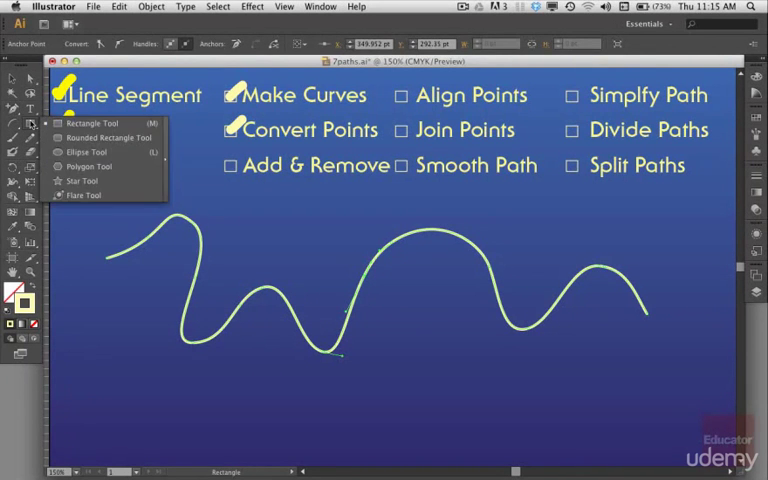
{"action": "mouse_move", "coordinate": [104, 152]}
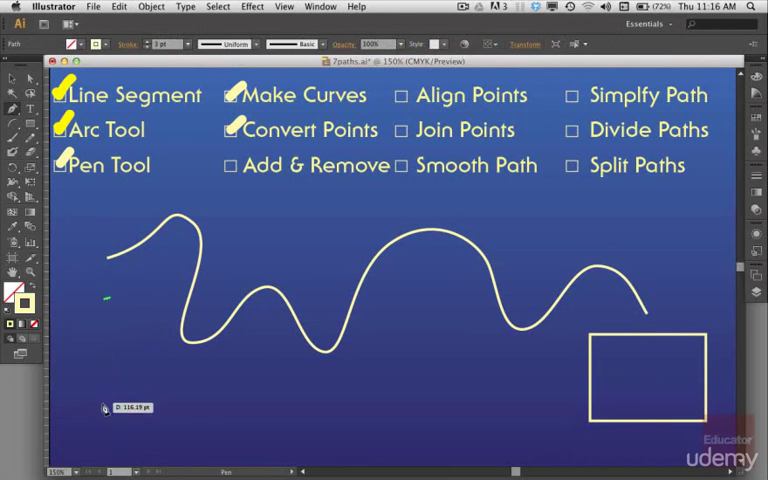
- Drag the path's left anchor and handles down to form a loop near the bottom left
{"action": "left_click_drag", "start_coordinate": [106, 300], "coordinate": [220, 450]}
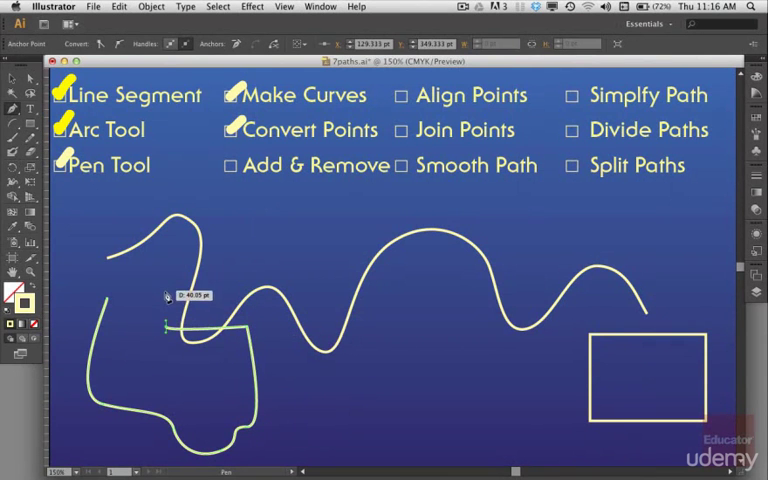
{"action": "left_click_drag", "start_coordinate": [164, 324], "coordinate": [150, 290]}
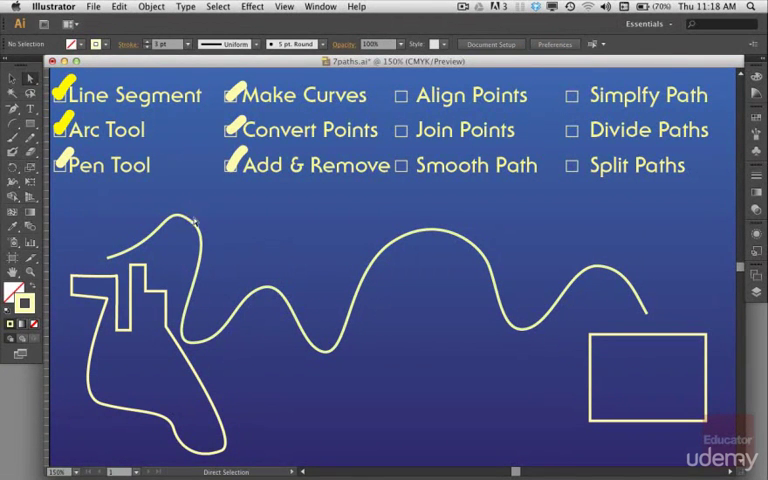
- Reshape the wave's crests into a tall pointed peak with tighter middle wiggles
{"action": "left_click_drag", "start_coordinate": [192, 222], "coordinate": [186, 240]}
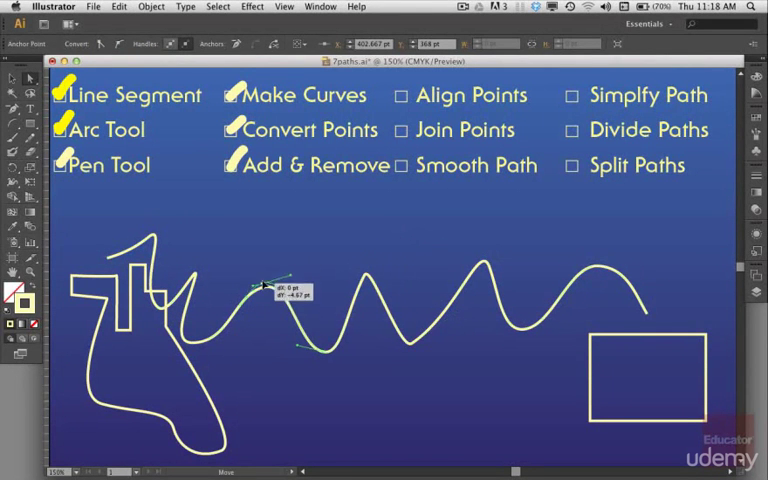
{"action": "left_click_drag", "start_coordinate": [260, 290], "coordinate": [264, 224]}
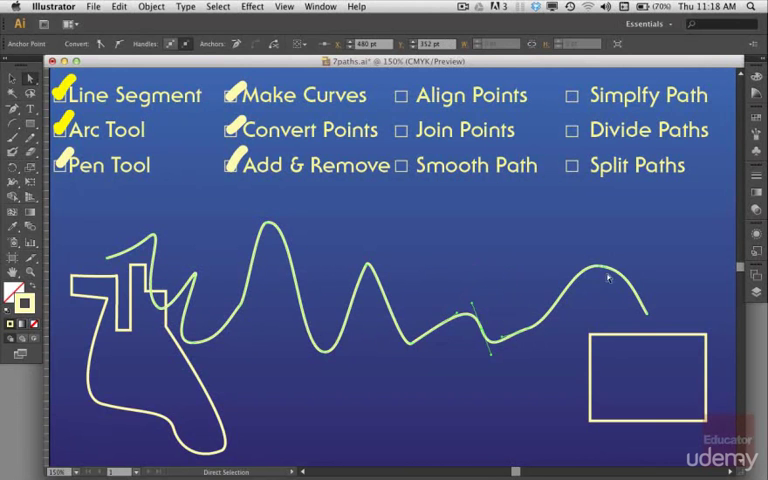
{"action": "left_click_drag", "start_coordinate": [608, 276], "coordinate": [548, 260]}
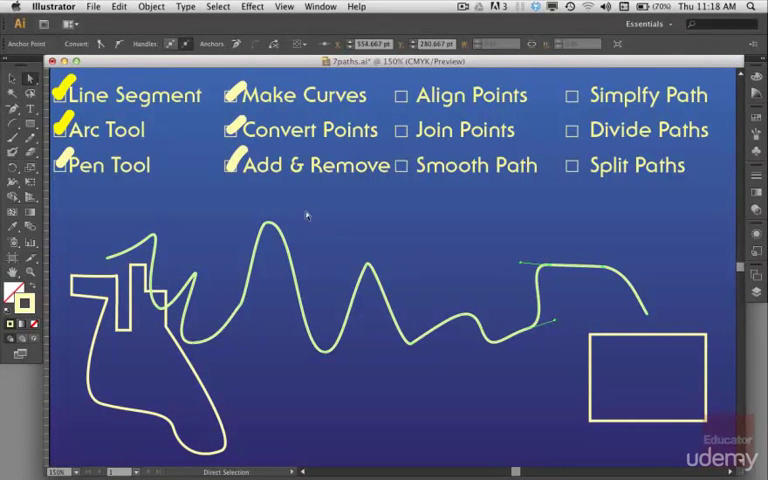
{"action": "mouse_move", "coordinate": [298, 234]}
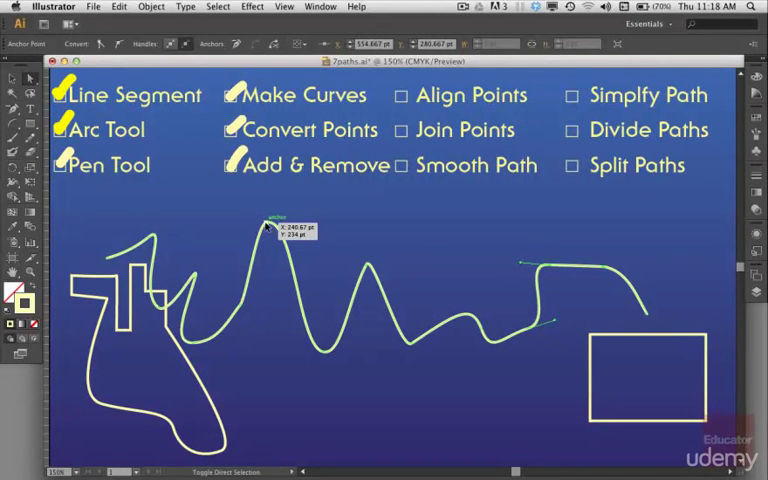
{"action": "left_click_drag", "start_coordinate": [268, 228], "coordinate": [368, 268]}
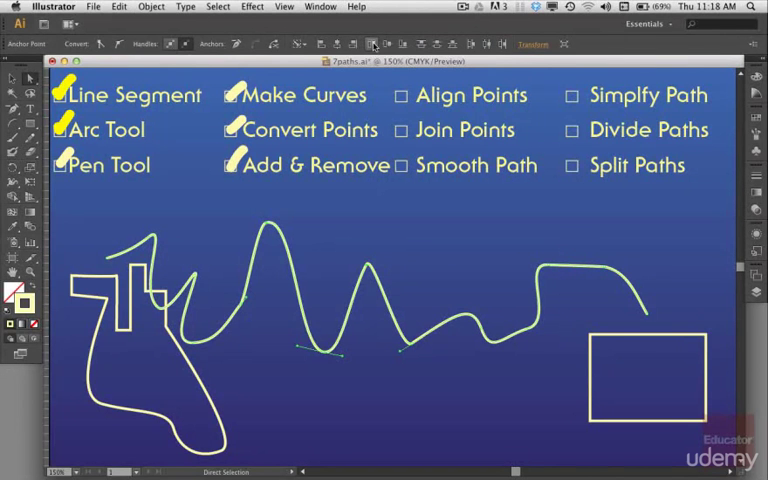
{"action": "mouse_move", "coordinate": [374, 44]}
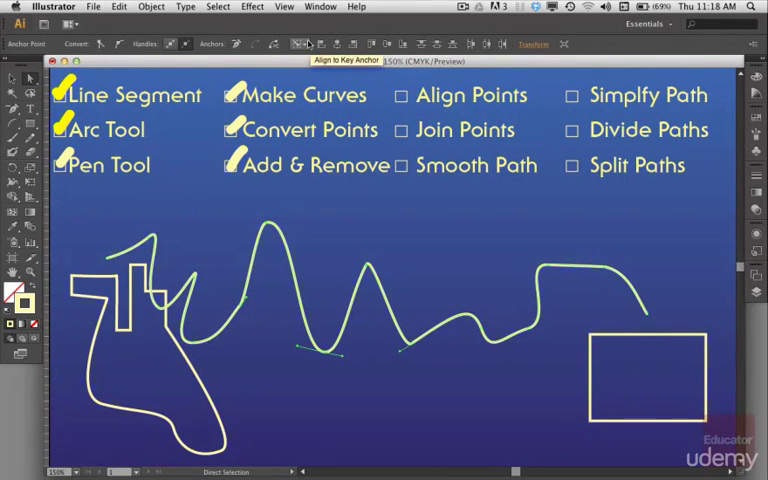
- Bring up the Align To choices for the selected anchor points
{"action": "left_click", "coordinate": [308, 44]}
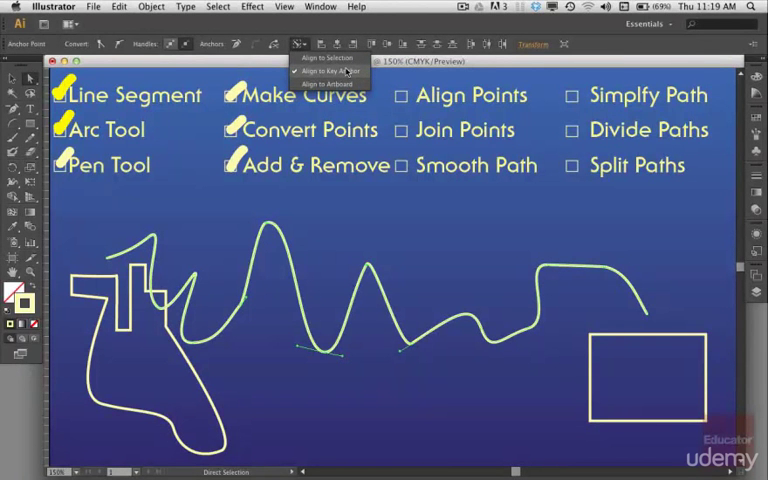
- Choose an Align To option and drag anchors to flatten the wave's right stretch
{"action": "left_click", "coordinate": [356, 196]}
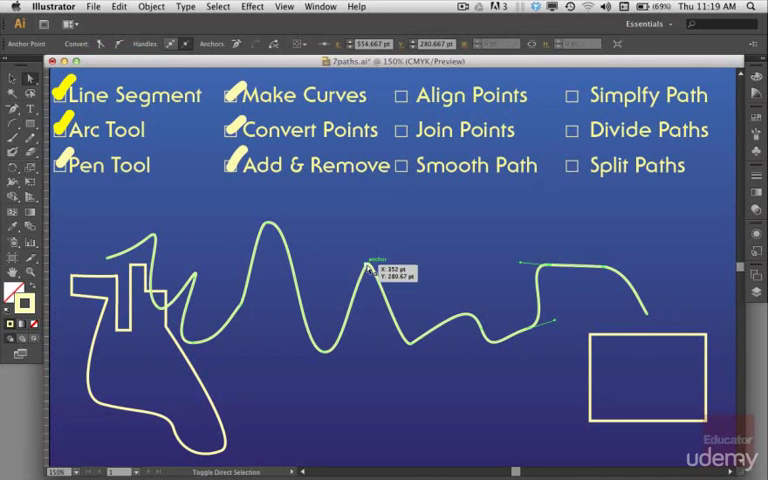
{"action": "left_click_drag", "start_coordinate": [370, 264], "coordinate": [270, 230]}
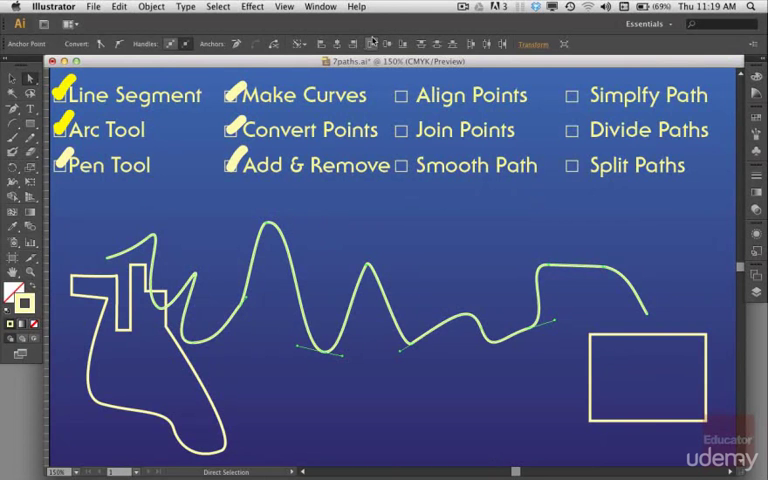
{"action": "mouse_move", "coordinate": [372, 44]}
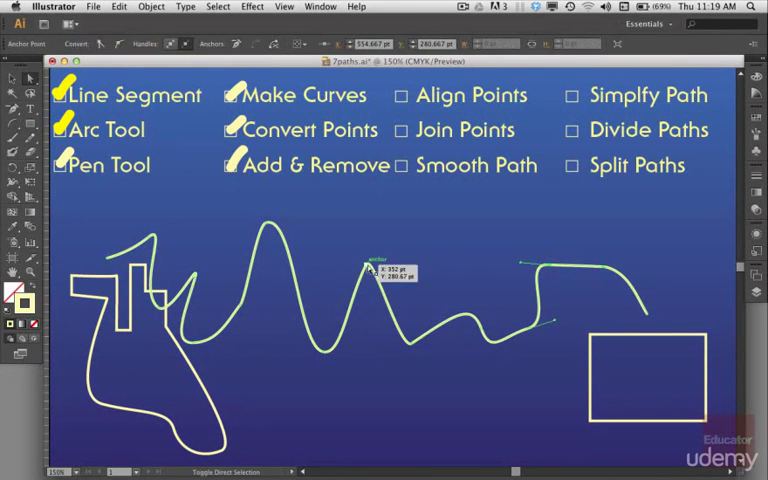
{"action": "left_click_drag", "start_coordinate": [376, 268], "coordinate": [280, 230]}
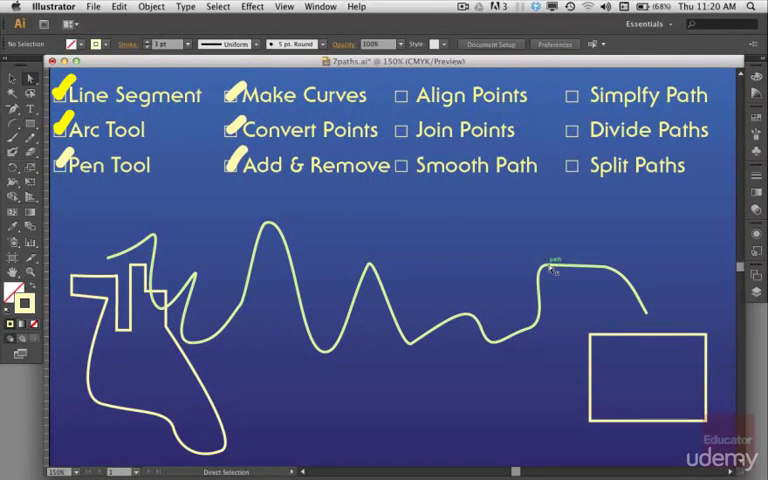
- Vertically align the wave's valley anchors into tall humps and check Align Points on the list
{"action": "left_click", "coordinate": [548, 268]}
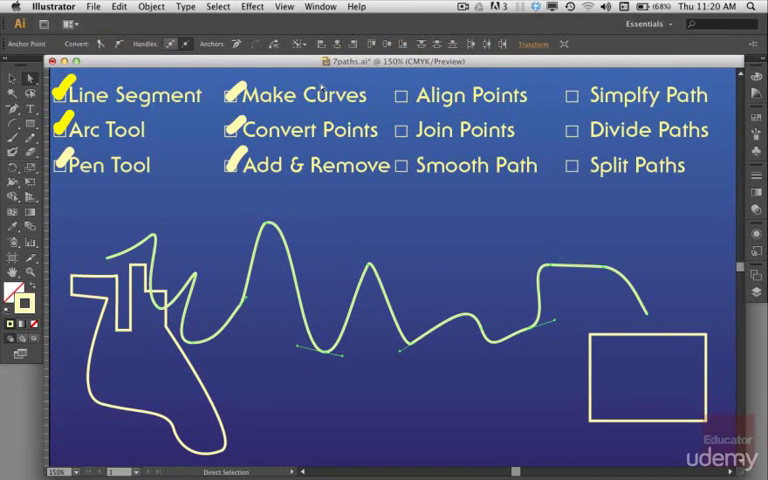
{"action": "left_click", "coordinate": [304, 44]}
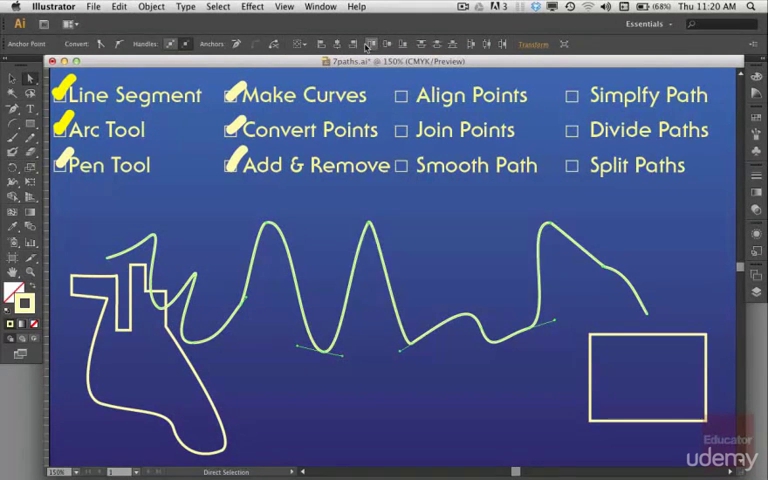
{"action": "mouse_move", "coordinate": [368, 44]}
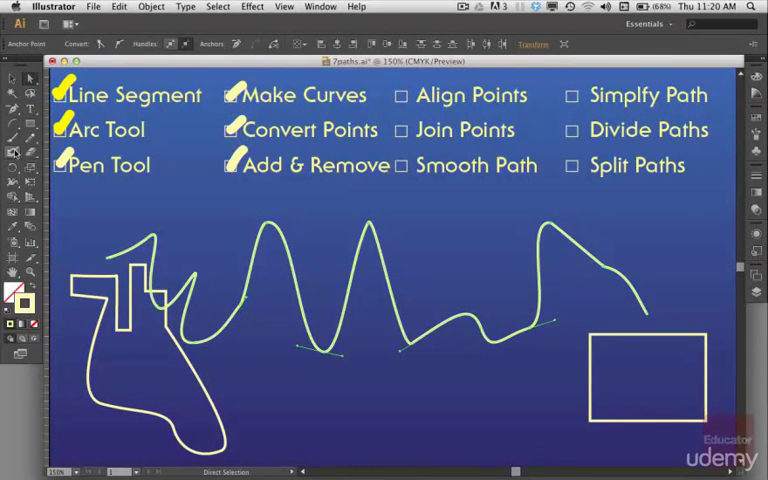
{"action": "left_click", "coordinate": [404, 96]}
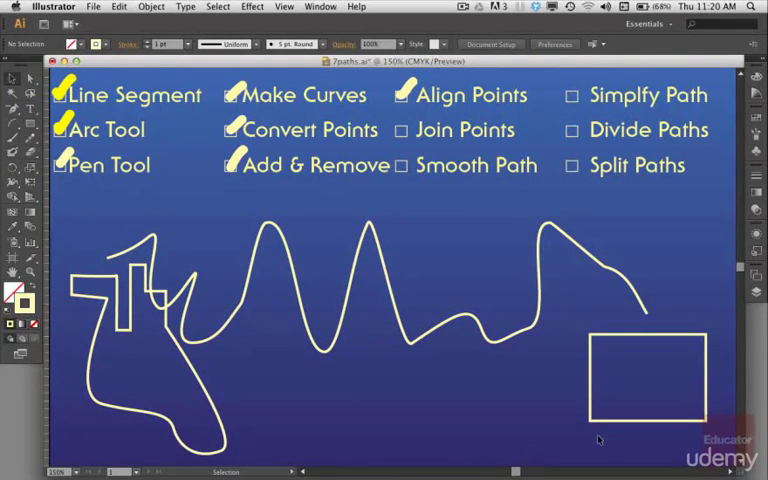
- Delete the loop and rectangle, then pen a new line crossing the wave's left end
{"action": "left_click", "coordinate": [648, 384]}
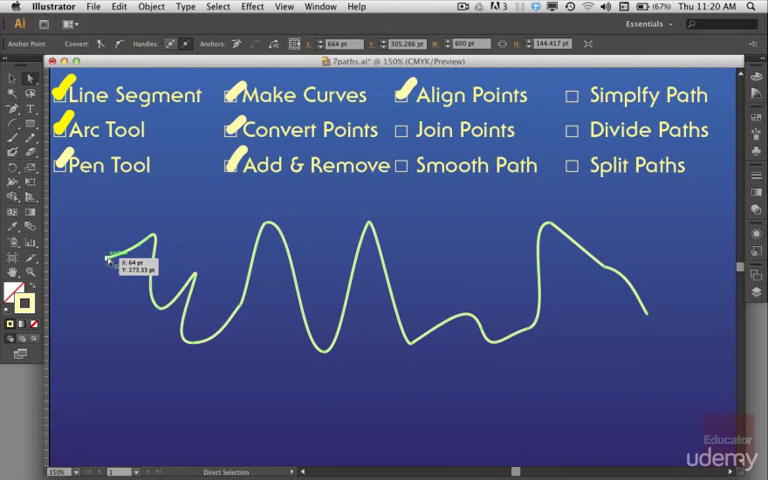
{"action": "left_click_drag", "start_coordinate": [110, 260], "coordinate": [204, 444]}
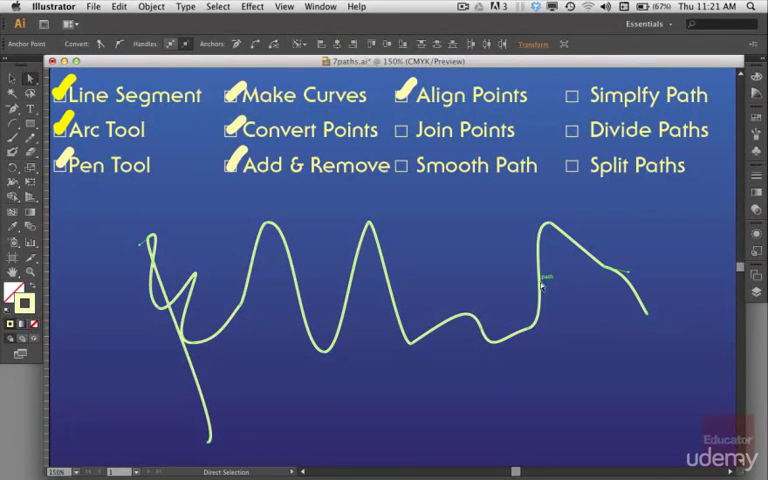
- Join the new line to the wave's left endpoint via Object > Path > Join
{"action": "left_click", "coordinate": [152, 6]}
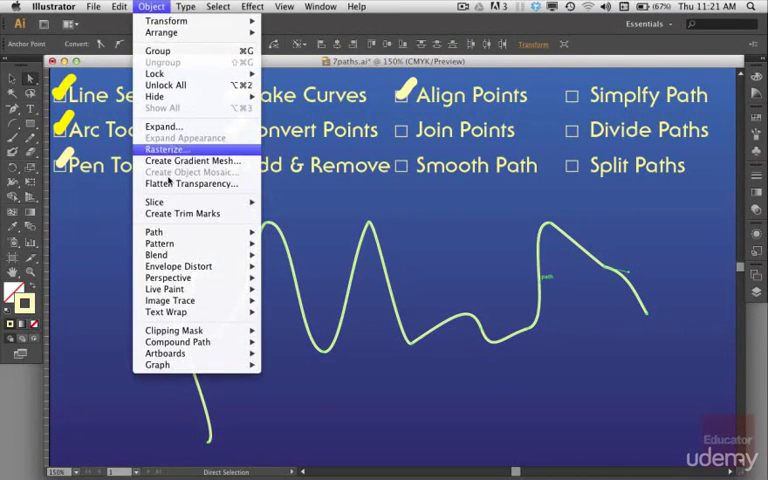
{"action": "left_click", "coordinate": [154, 232]}
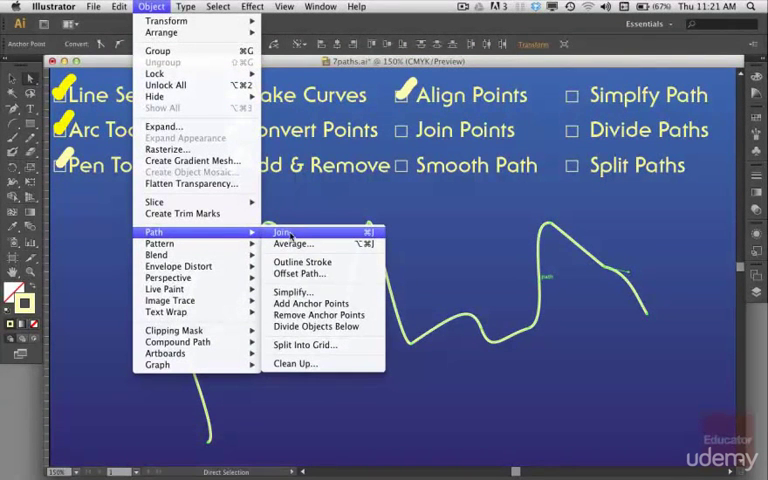
{"action": "left_click", "coordinate": [280, 232]}
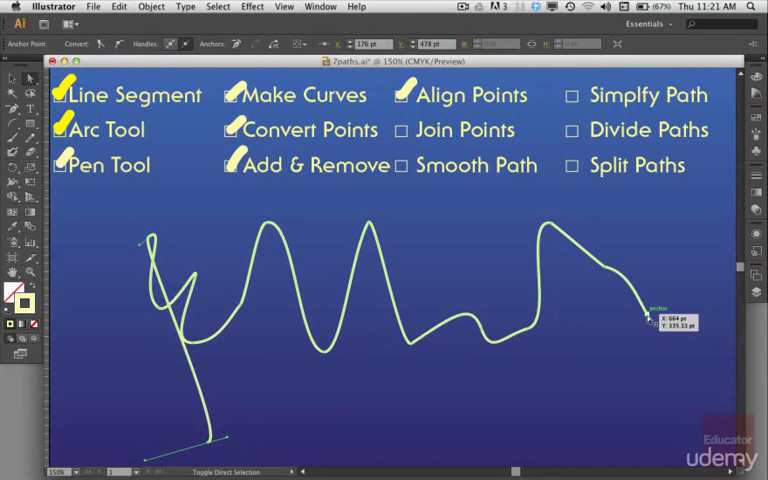
{"action": "mouse_move", "coordinate": [644, 318]}
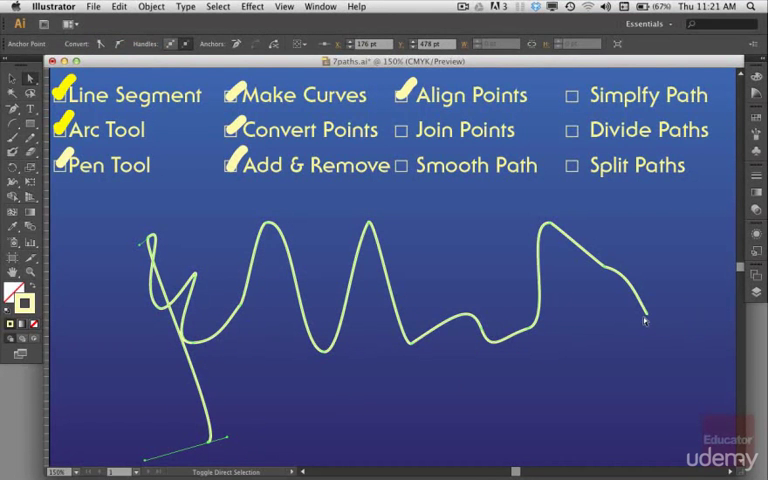
{"action": "mouse_move", "coordinate": [646, 318]}
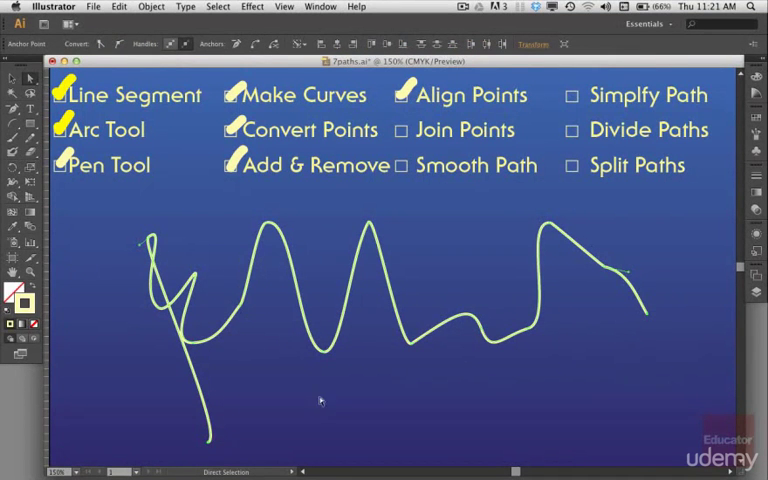
{"action": "mouse_move", "coordinate": [314, 368]}
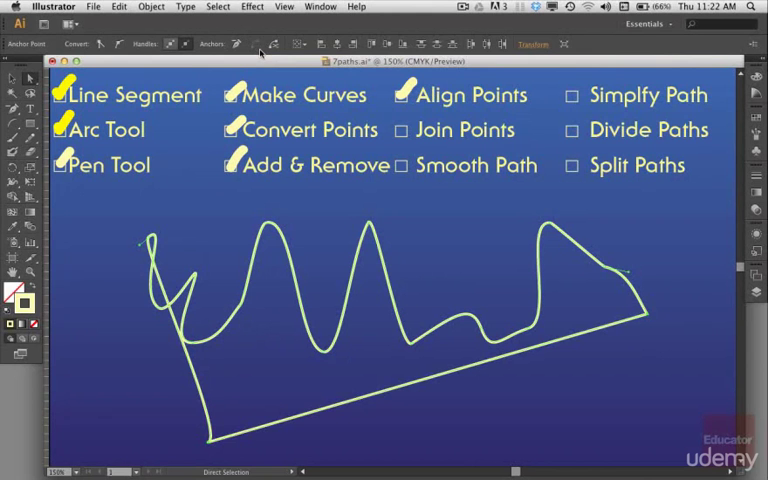
{"action": "mouse_move", "coordinate": [260, 44]}
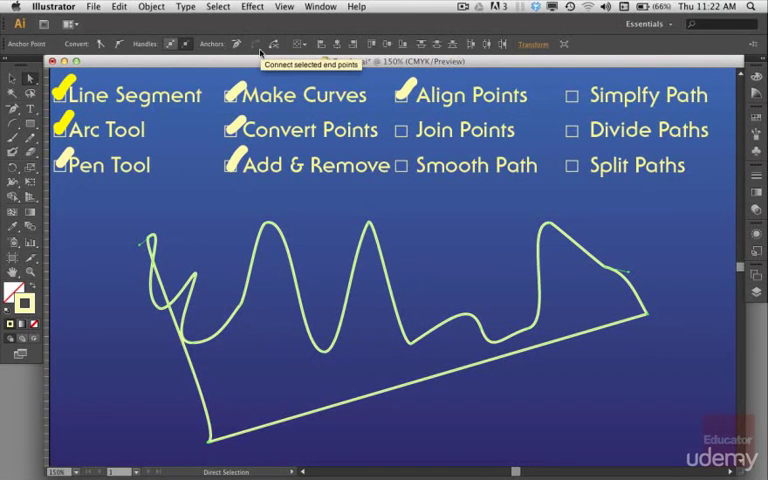